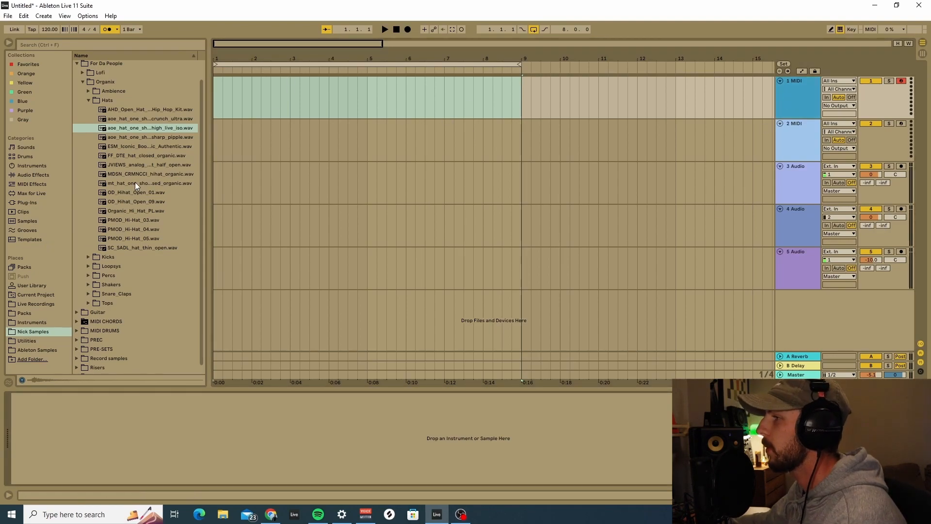
Load aoe_hat_one_shot_closed_high_live_iso.wav from the Hats folder into Simpler on track 1.
{"action": "double_click", "coordinate": [148, 127]}
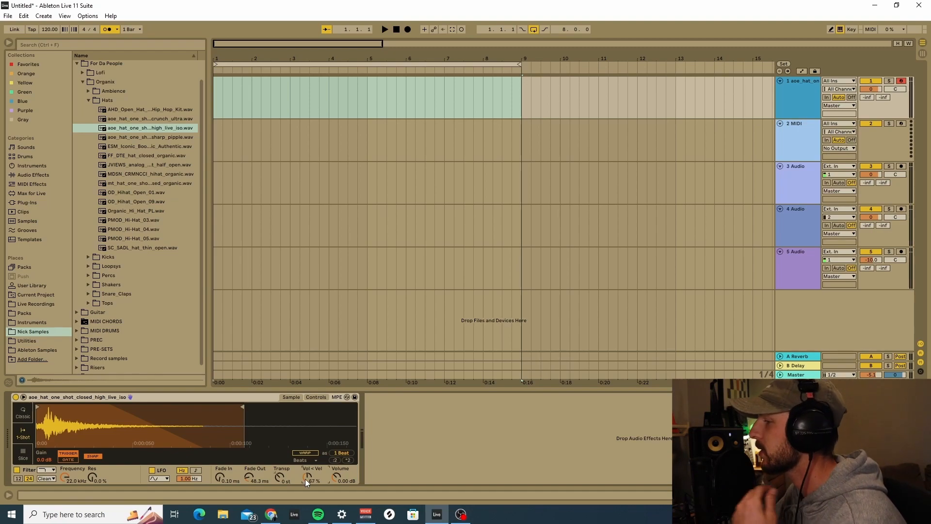
Mark out space for a new clip on the hi-hat track and place its first hi-hat note.
{"action": "left_click", "coordinate": [368, 98]}
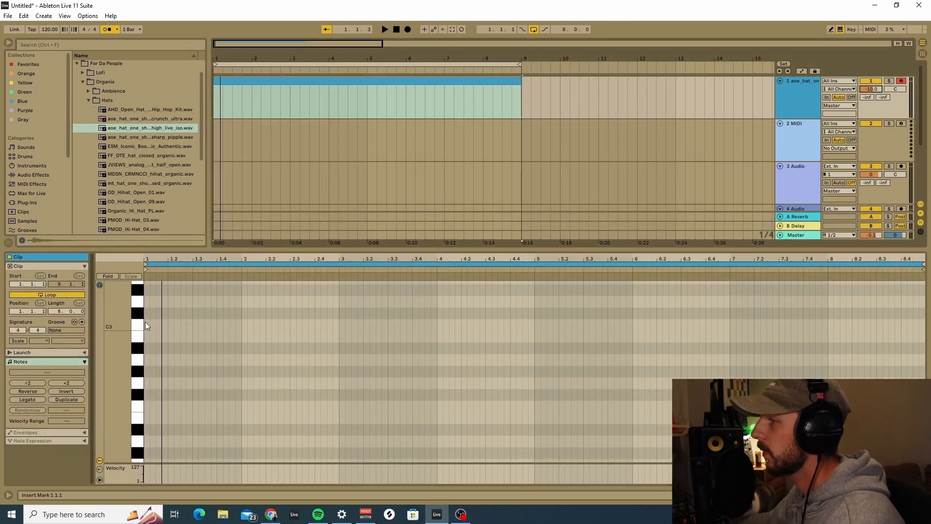
{"action": "left_click", "coordinate": [146, 325]}
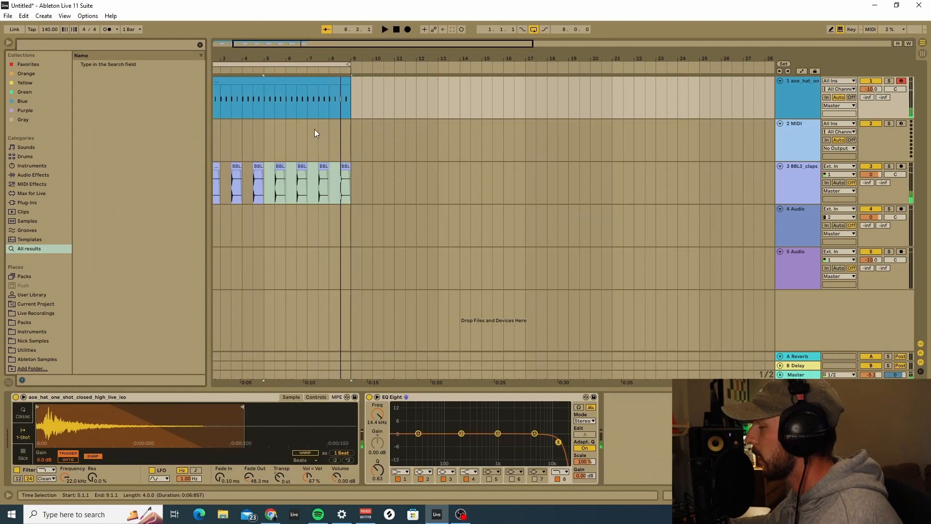
{"action": "mouse_move", "coordinate": [734, 258]}
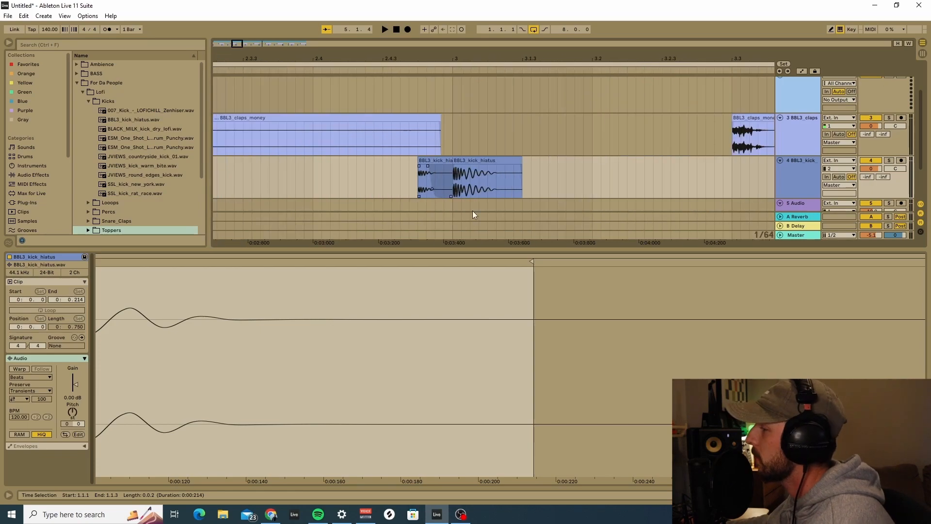
{"action": "mouse_move", "coordinate": [437, 182]}
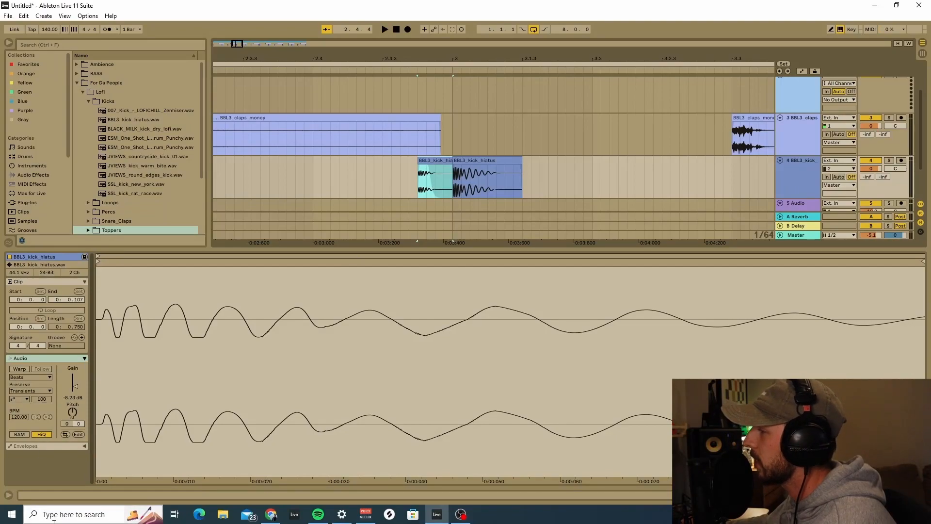
Deselect the kick clip, then select the short ghost kick to inspect it.
{"action": "left_click", "coordinate": [417, 178]}
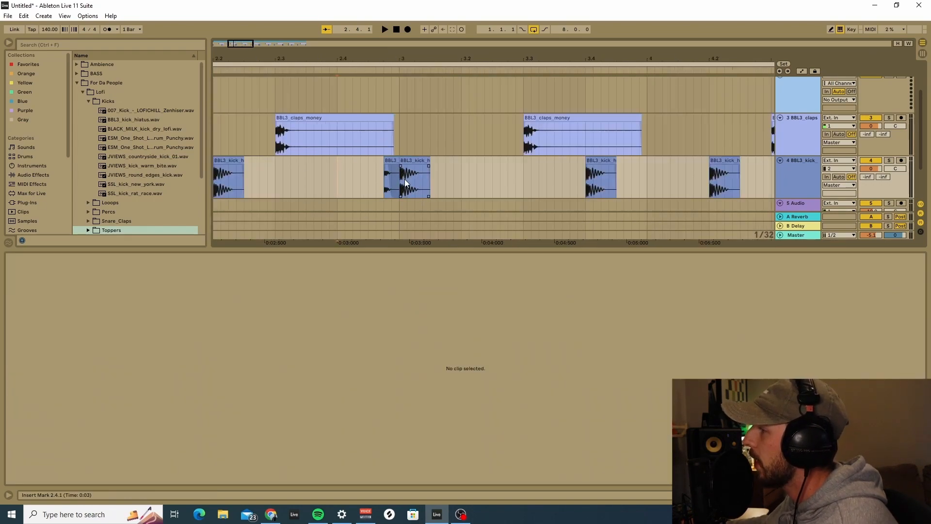
{"action": "left_click", "coordinate": [412, 178]}
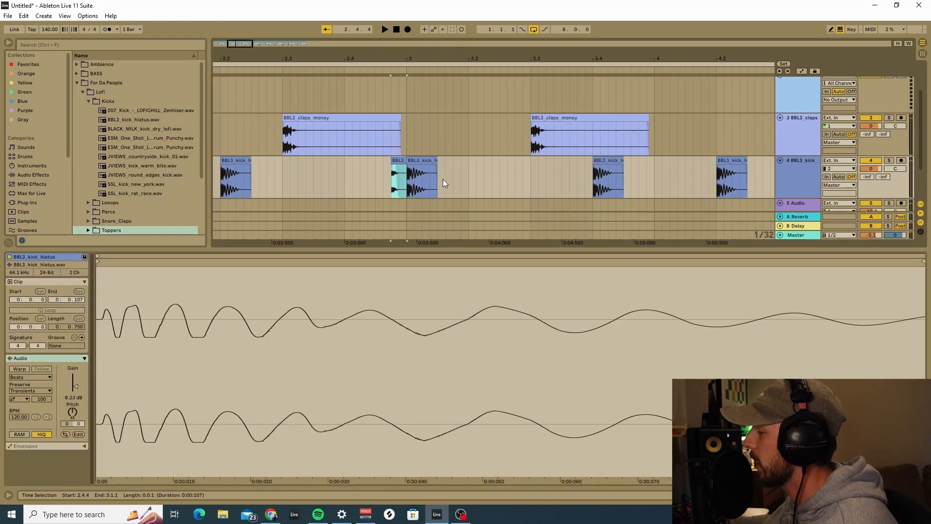
{"action": "mouse_move", "coordinate": [302, 188]}
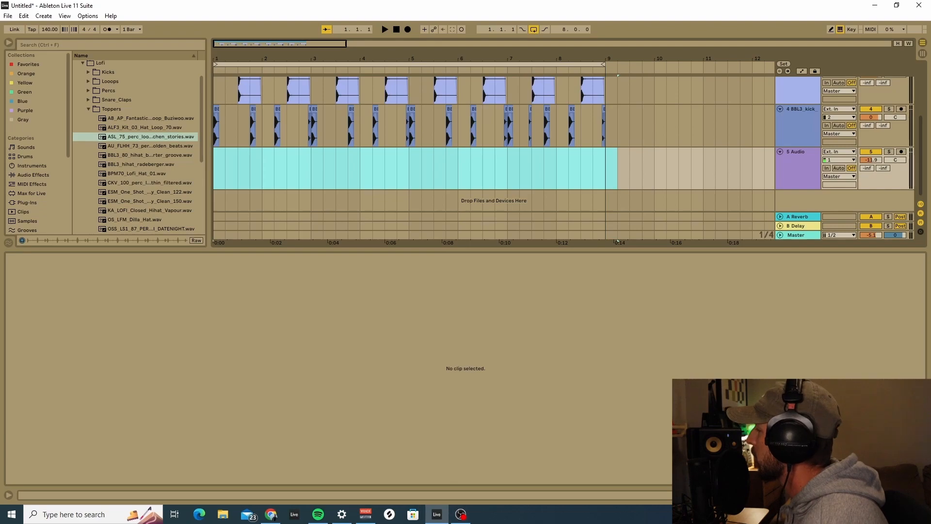
{"action": "mouse_move", "coordinate": [468, 346]}
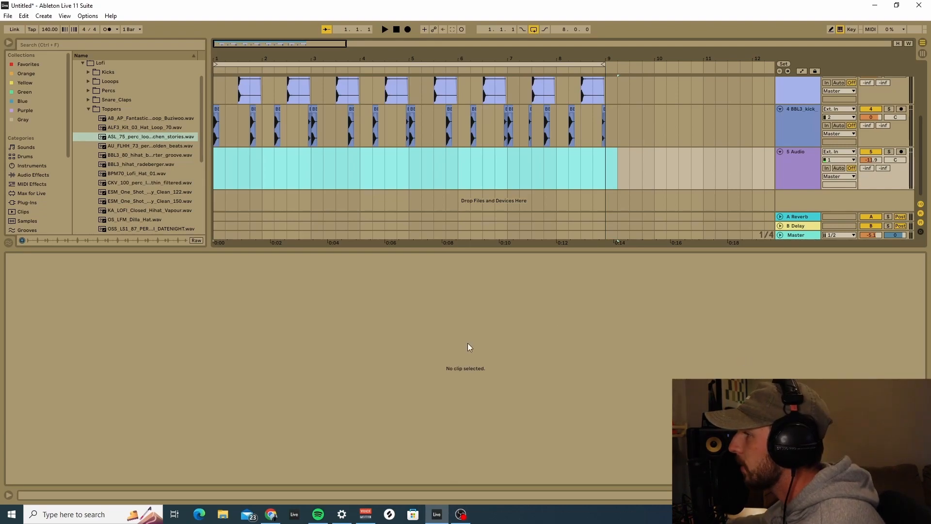
{"action": "mouse_move", "coordinate": [18, 129]}
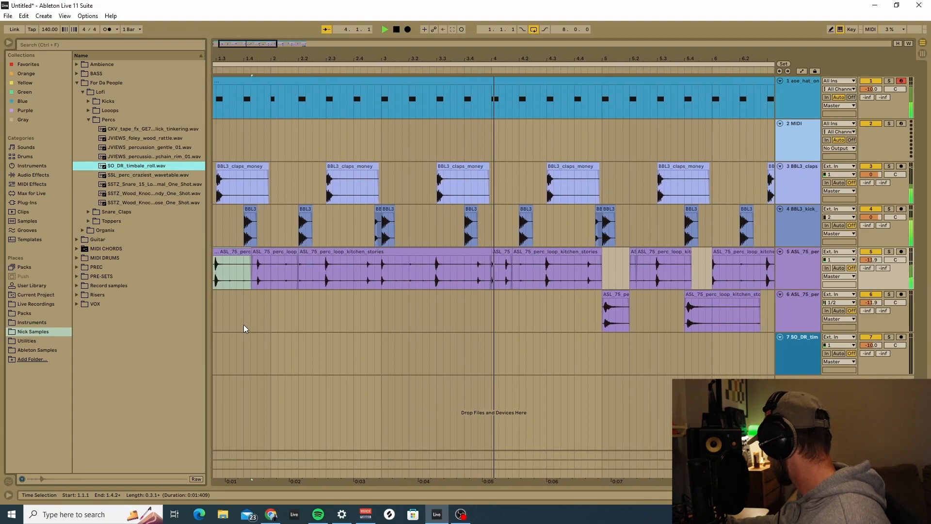
Scroll the arrangement right toward the end of the percussion loop.
{"action": "scroll", "scroll_direction": "right", "scroll_amount": 3}
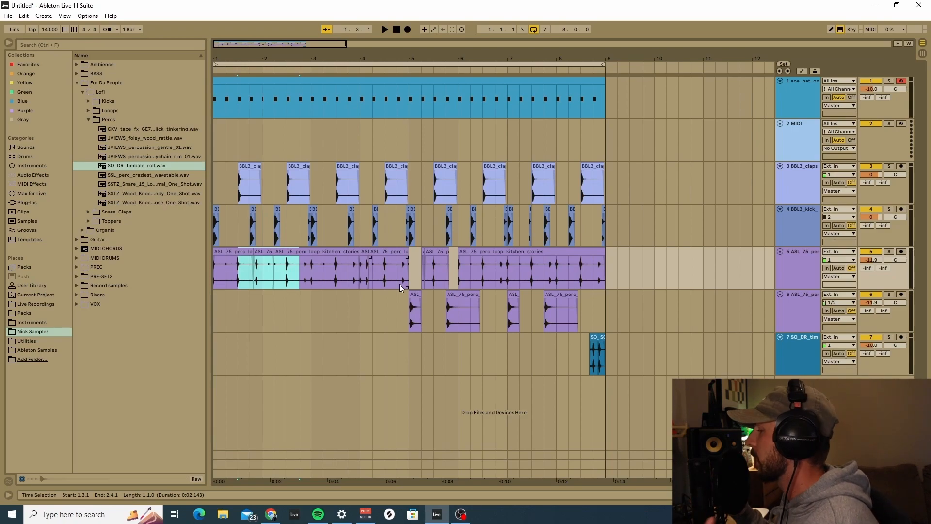
{"action": "mouse_move", "coordinate": [363, 328]}
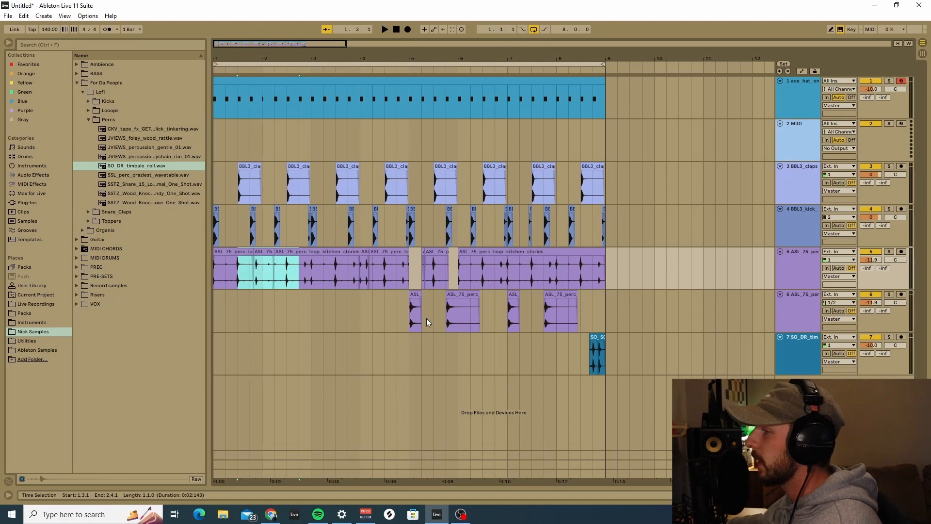
{"action": "mouse_move", "coordinate": [475, 280]}
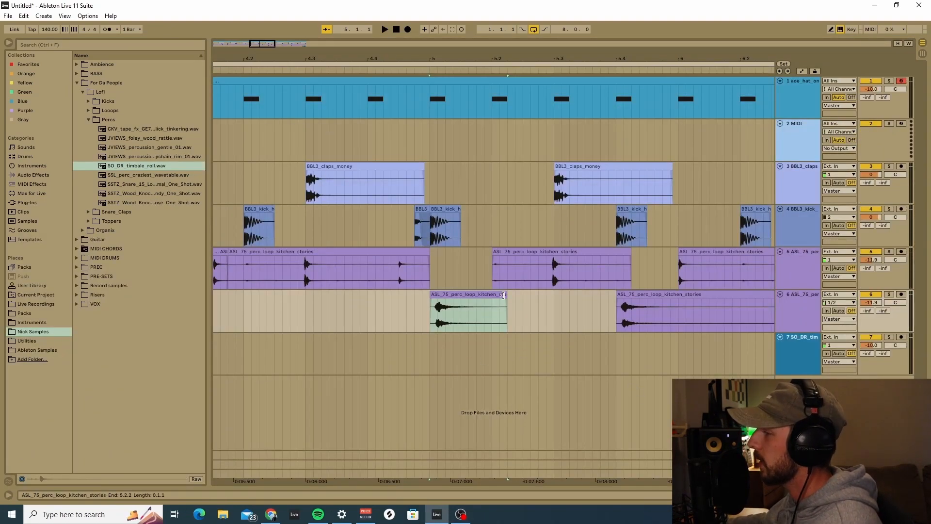
Select a percussion slice on track 6.
{"action": "left_click", "coordinate": [469, 309]}
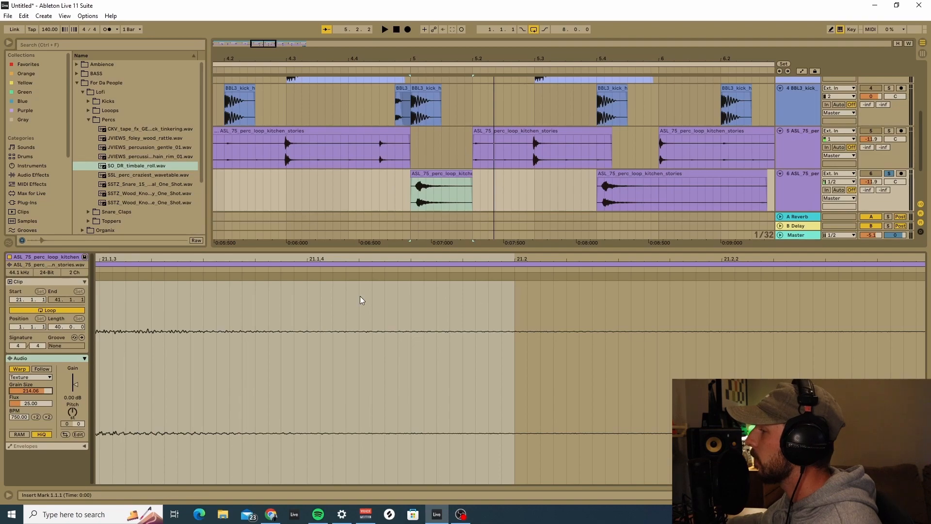
Bring the percussion slice's Texture warp Grain Size down to 40.
{"action": "left_click_drag", "start_coordinate": [31, 390], "coordinate": [31, 404]}
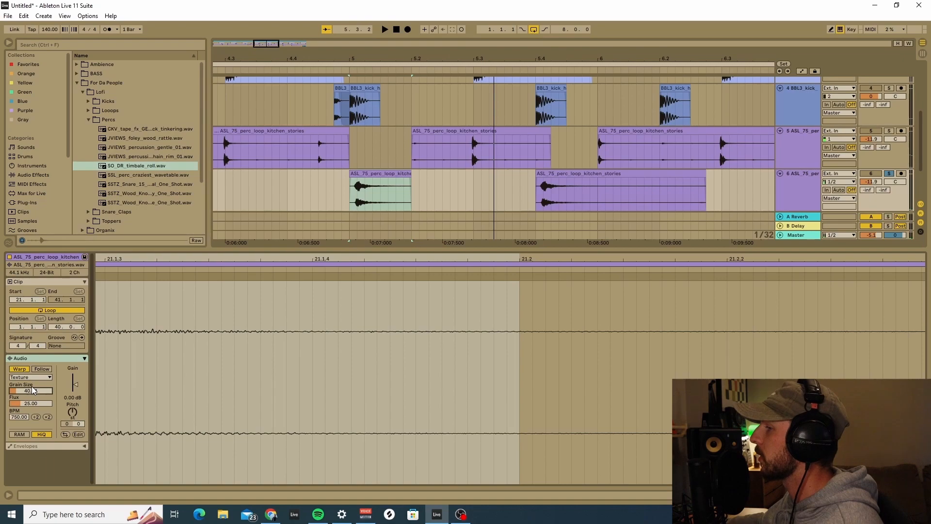
{"action": "left_click_drag", "start_coordinate": [29, 390], "coordinate": [27, 391]}
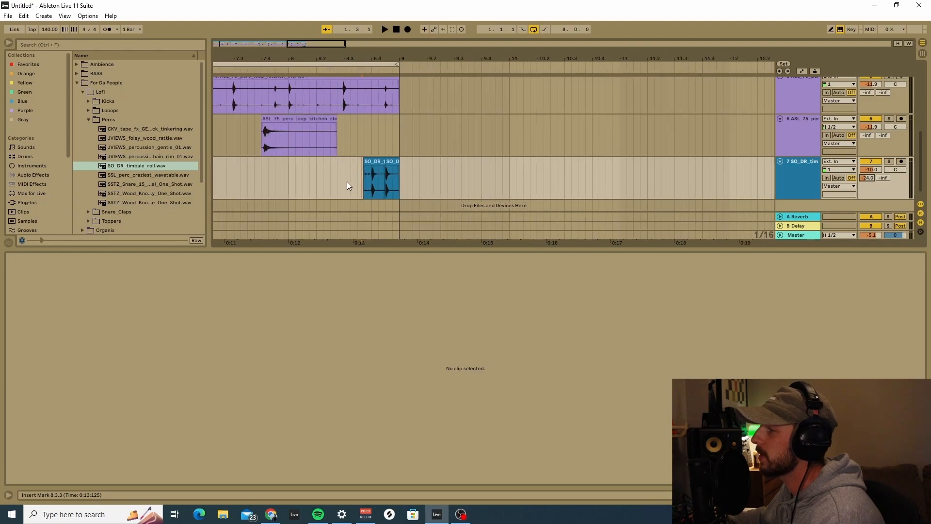
{"action": "mouse_move", "coordinate": [339, 181]}
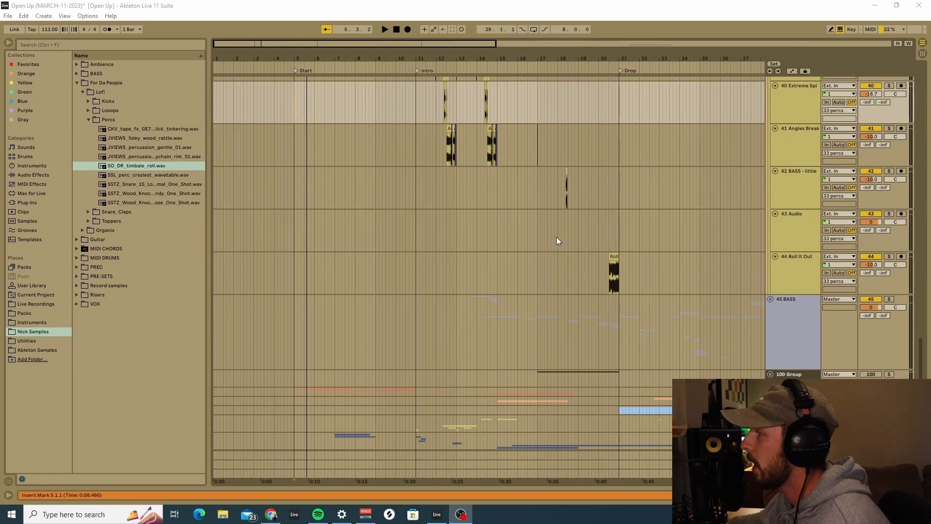
{"action": "mouse_move", "coordinate": [647, 167]}
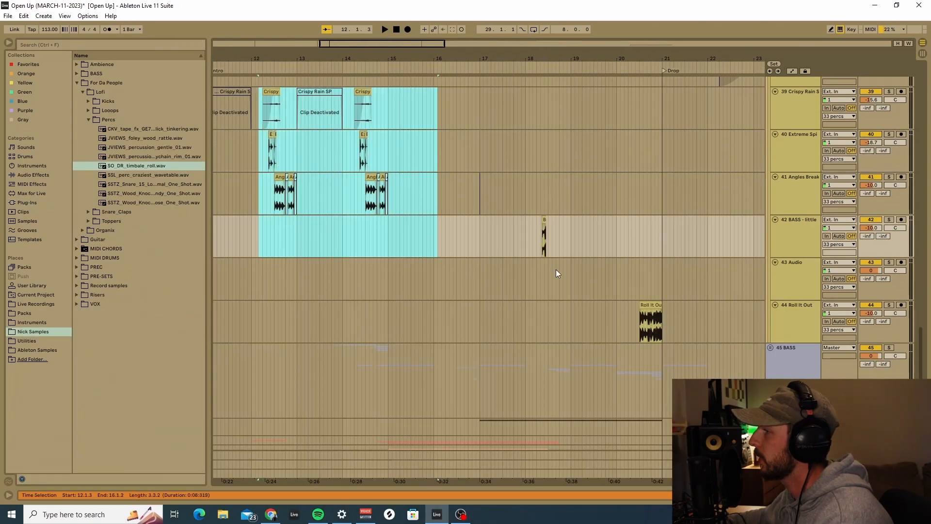
Browse the Open Up project's percussion tracks in Arrangement view.
{"action": "left_click", "coordinate": [608, 286]}
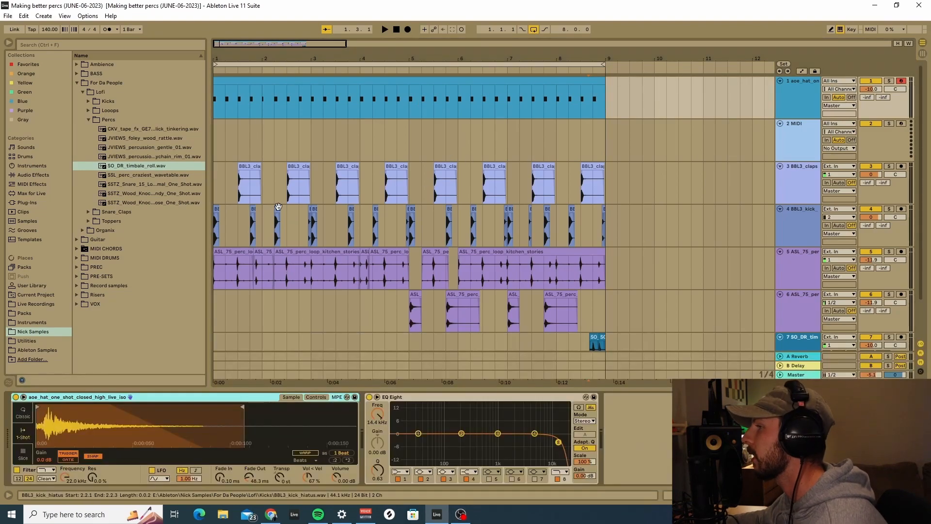
Select the closed hi-hat track and load Soundtoys EchoBoy Jr from the VST3 plug-ins.
{"action": "left_click", "coordinate": [243, 172]}
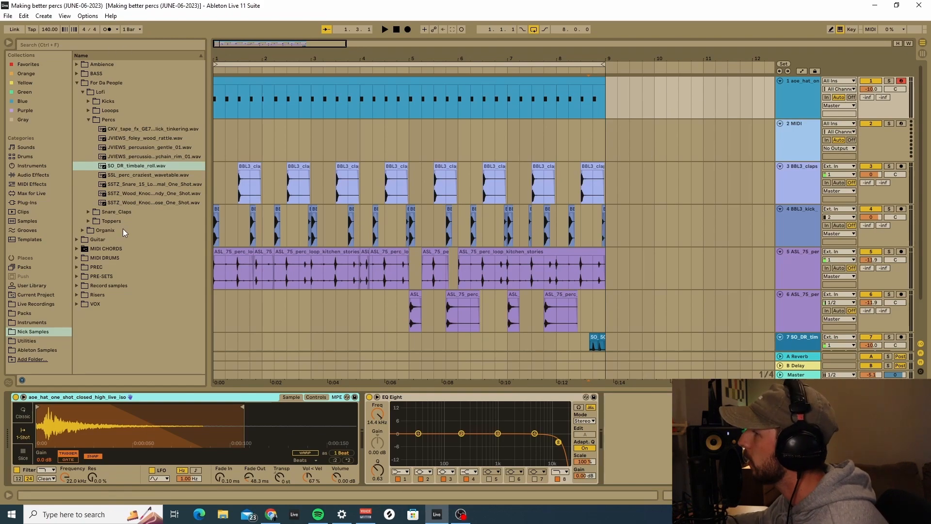
{"action": "left_click", "coordinate": [26, 193]}
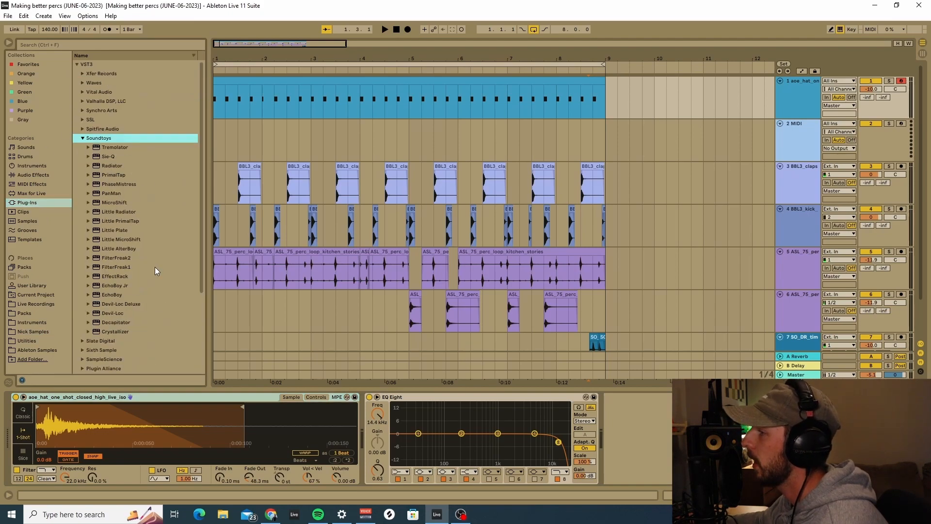
{"action": "left_click", "coordinate": [115, 285]}
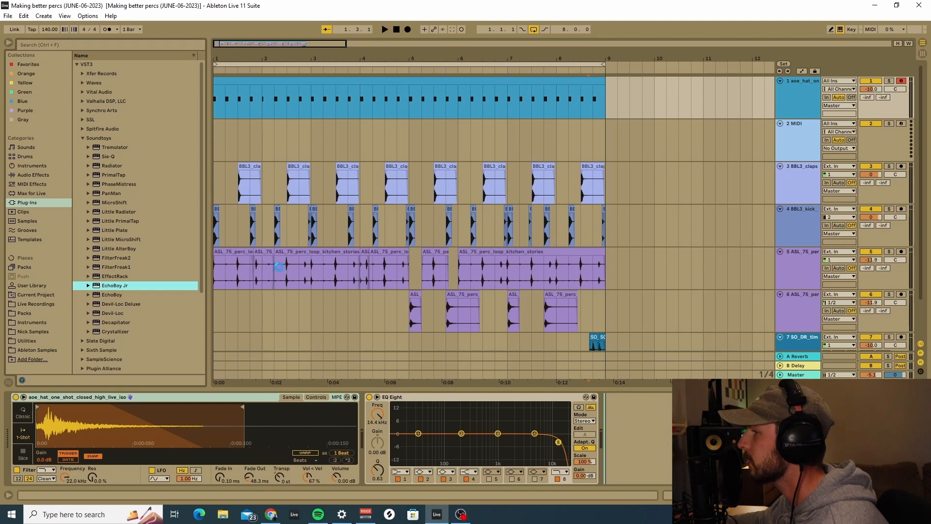
{"action": "double_click", "coordinate": [114, 285]}
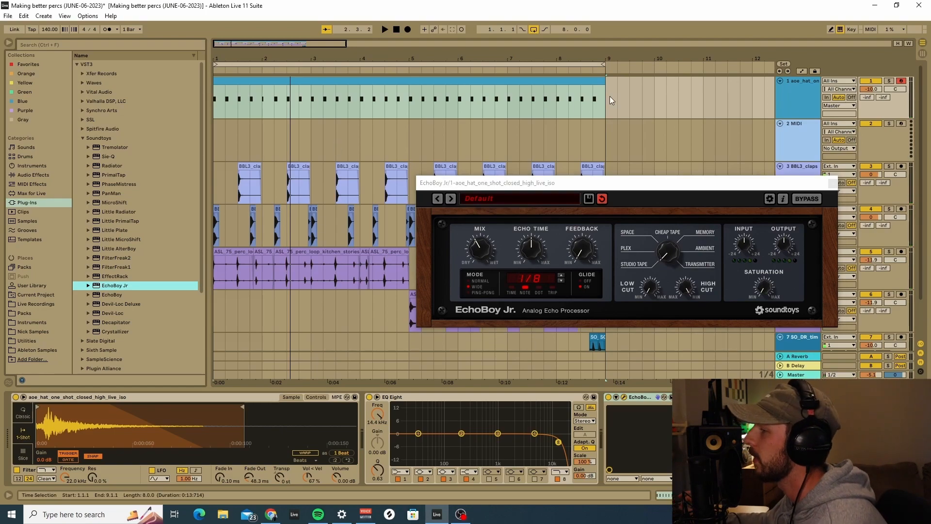
{"action": "mouse_move", "coordinate": [649, 232]}
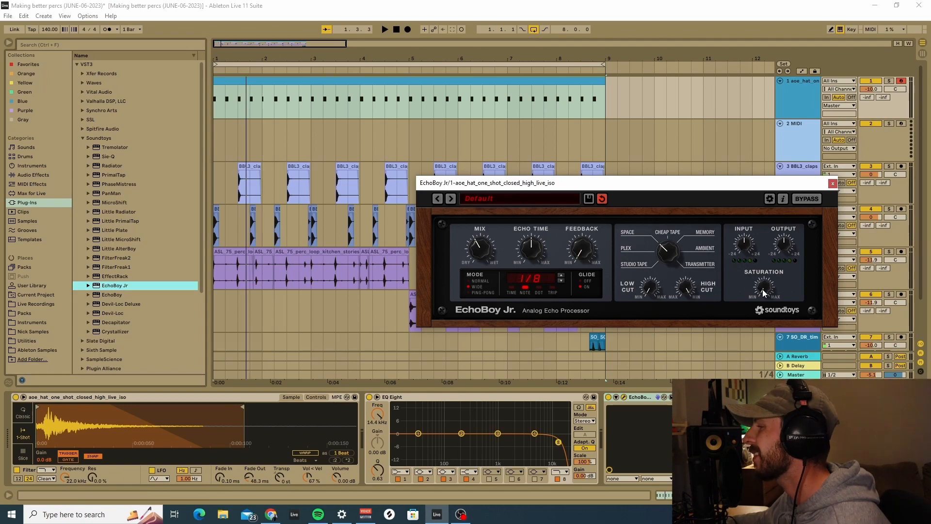
{"action": "mouse_move", "coordinate": [814, 300]}
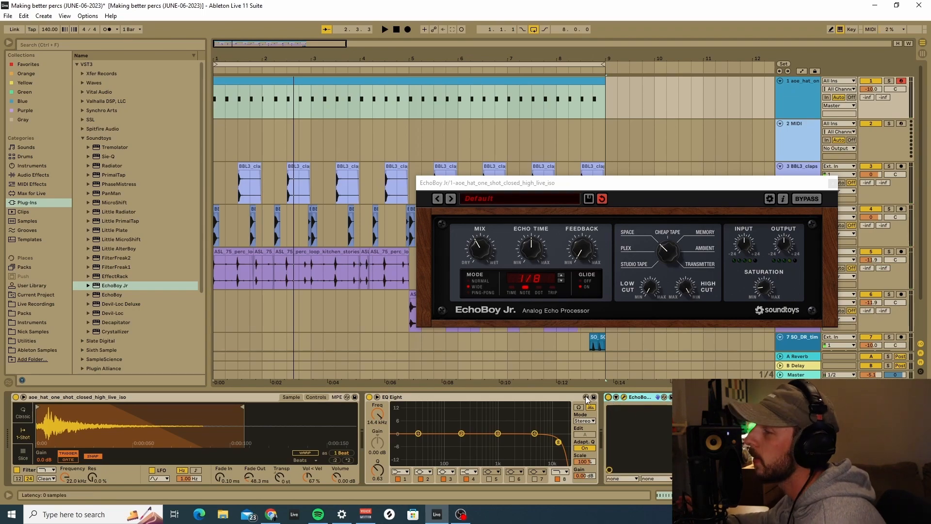
{"action": "mouse_move", "coordinate": [557, 389]}
{"action": "type", "text": "PERCS"}
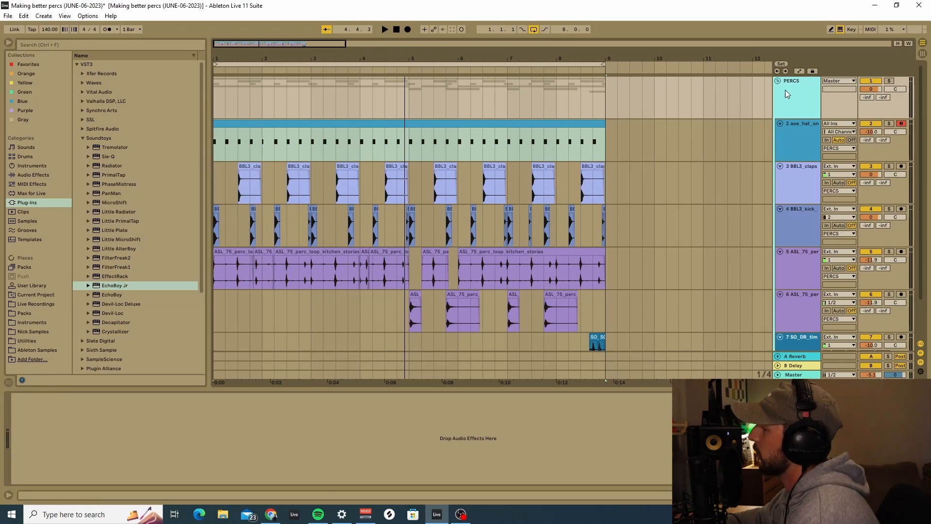
{"action": "mouse_move", "coordinate": [790, 182]}
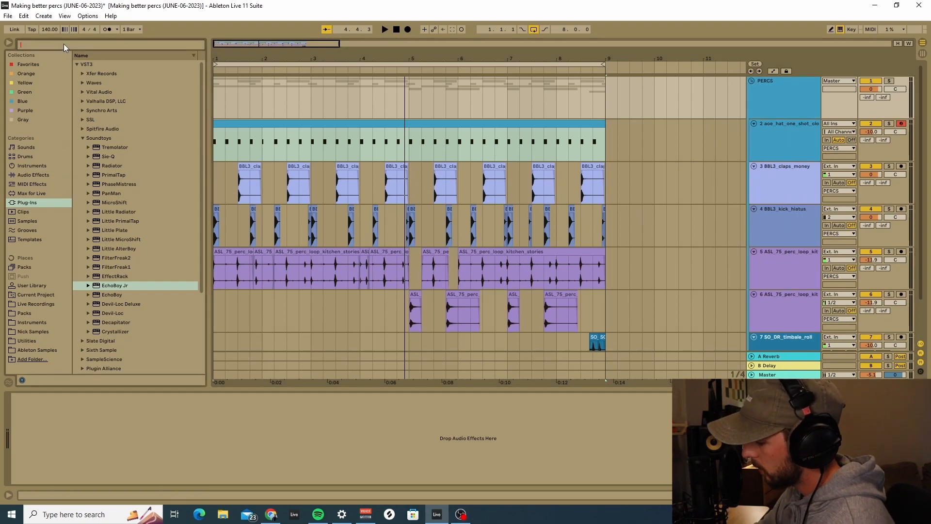
Lower the PERCS Glue Compressor threshold to about -9.5 dB, A/B compare, and raise makeup gain.
{"action": "type", "text": "GLUE"}
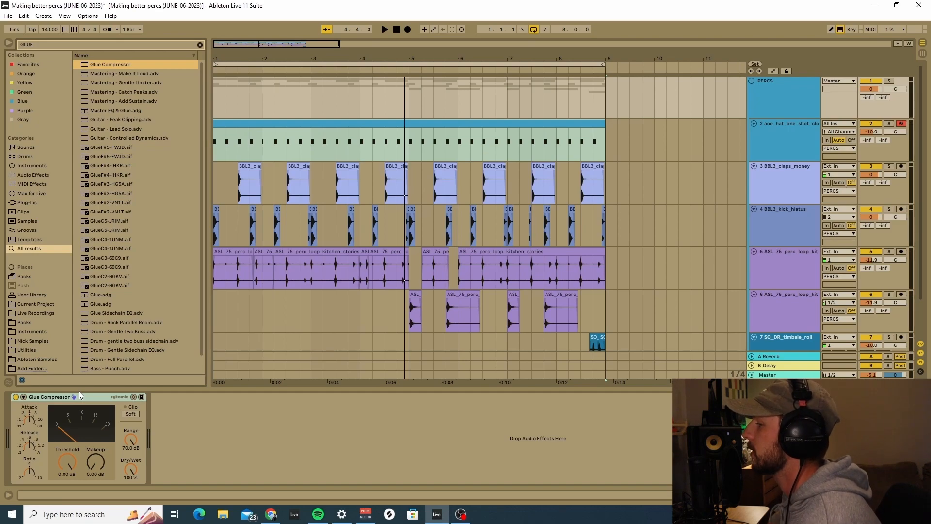
{"action": "mouse_move", "coordinate": [84, 301]}
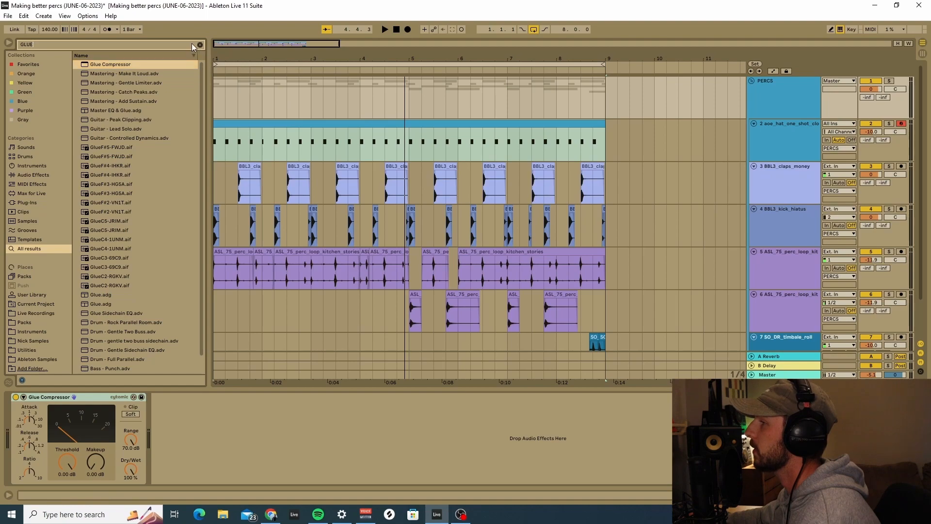
{"action": "left_click", "coordinate": [199, 44]}
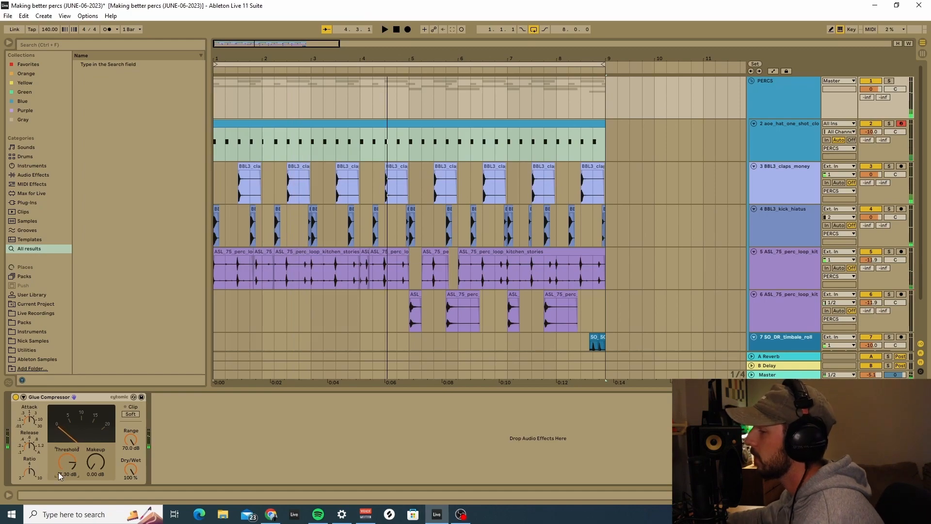
{"action": "left_click_drag", "start_coordinate": [67, 466], "coordinate": [75, 463]}
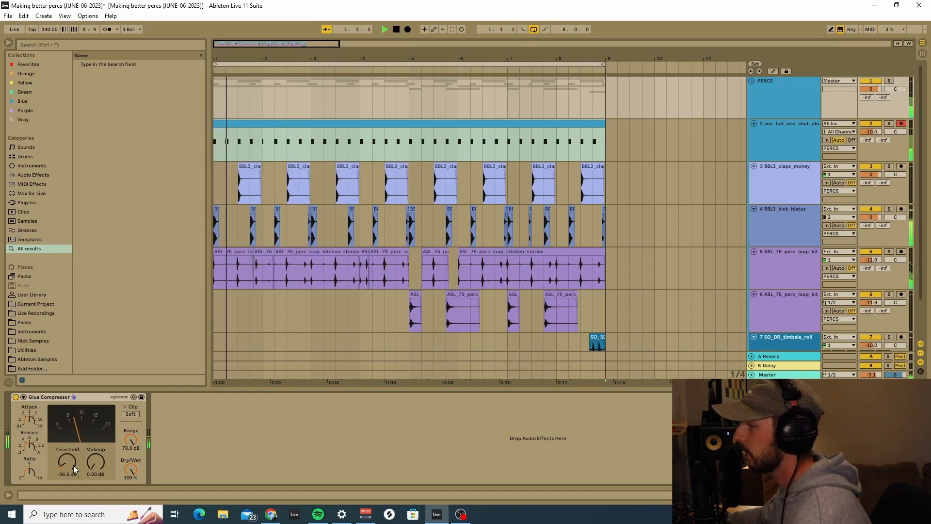
{"action": "left_click_drag", "start_coordinate": [66, 463], "coordinate": [66, 457]}
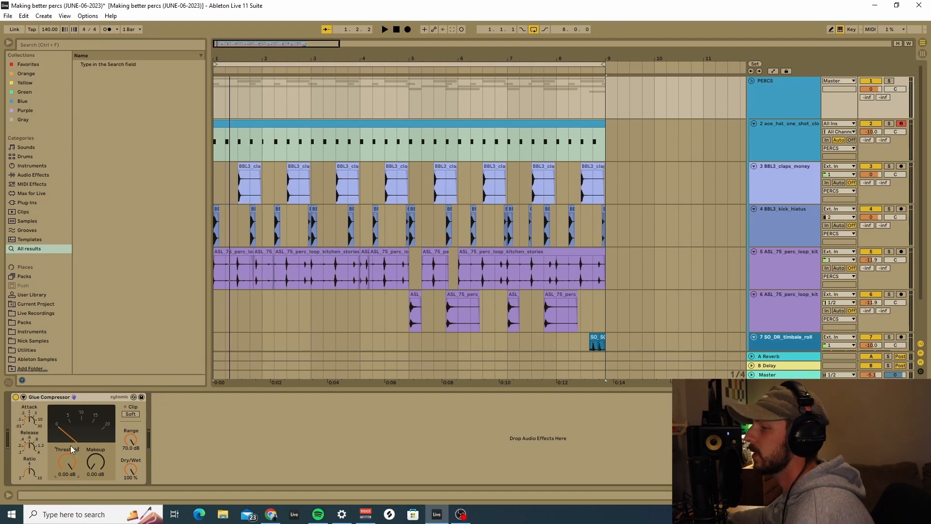
{"action": "mouse_move", "coordinate": [63, 469]}
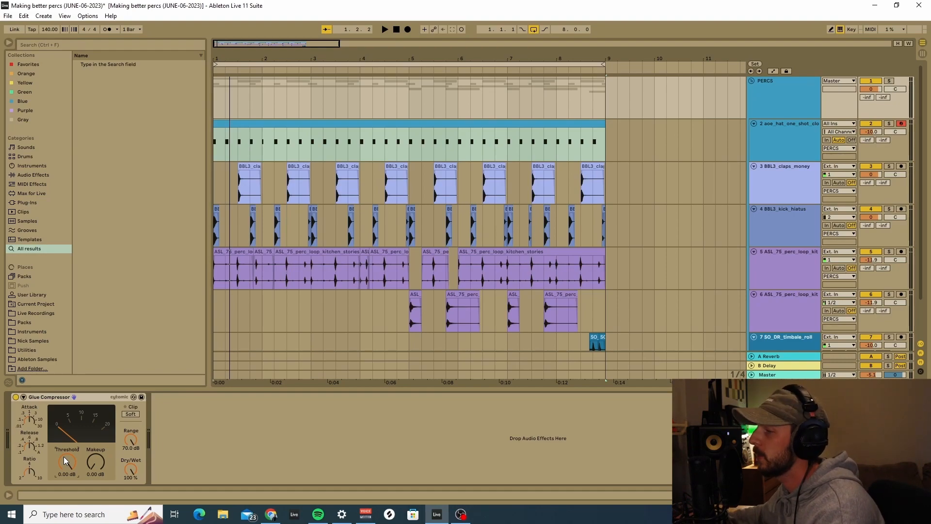
{"action": "left_click_drag", "start_coordinate": [67, 462], "coordinate": [67, 427]}
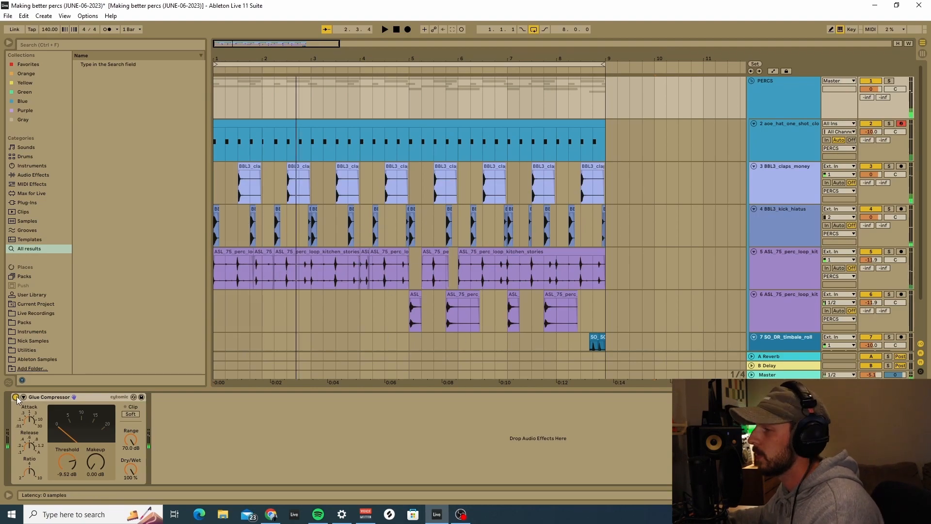
{"action": "left_click", "coordinate": [384, 30]}
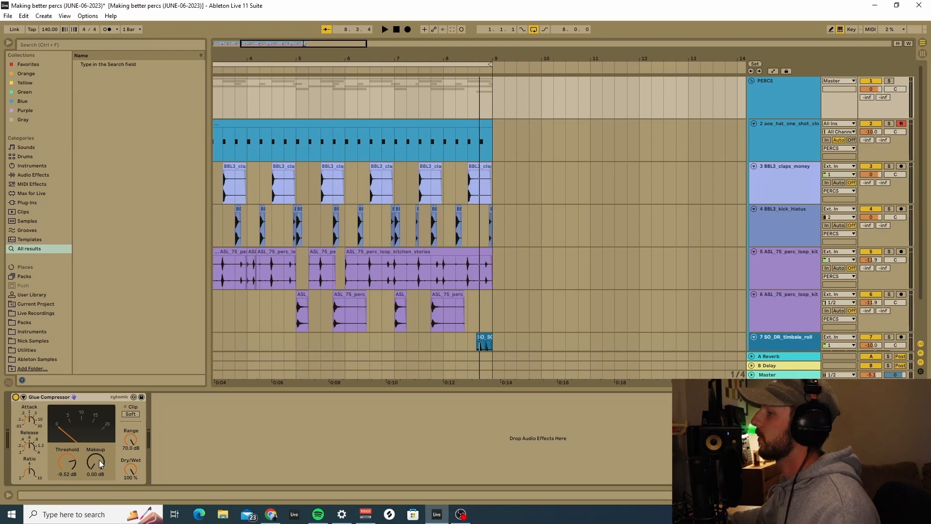
{"action": "left_click_drag", "start_coordinate": [95, 462], "coordinate": [95, 452]}
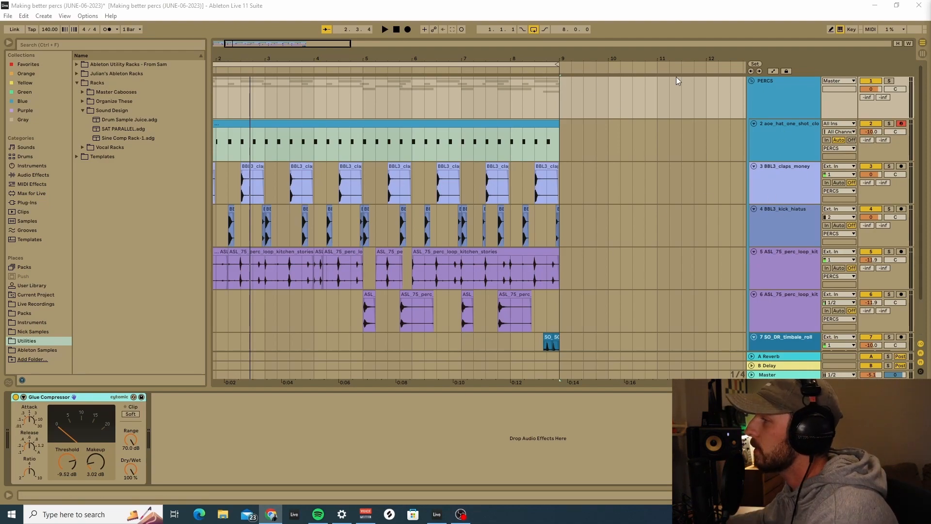
{"action": "mouse_move", "coordinate": [657, 79]}
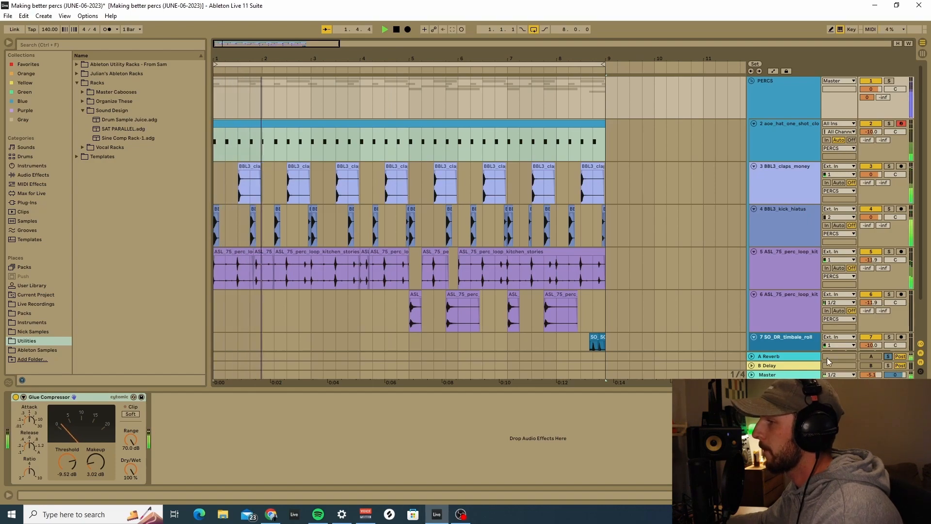
Browse the Utilities Sound Design racks such as SAT PARALLEL while the glued percussion plays.
{"action": "left_click", "coordinate": [769, 356]}
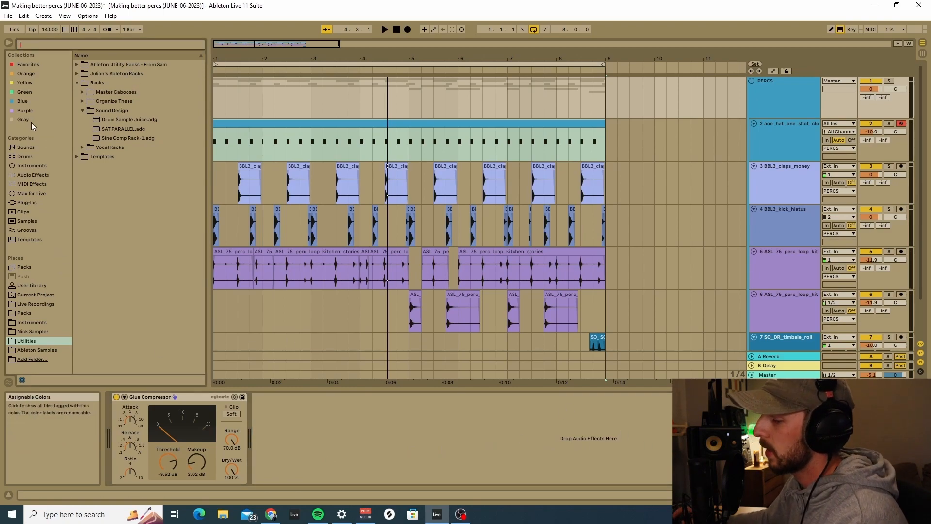
Search for Reverb, add an empty DRY chain, and solo each chain to compare.
{"action": "type", "text": "REVERB"}
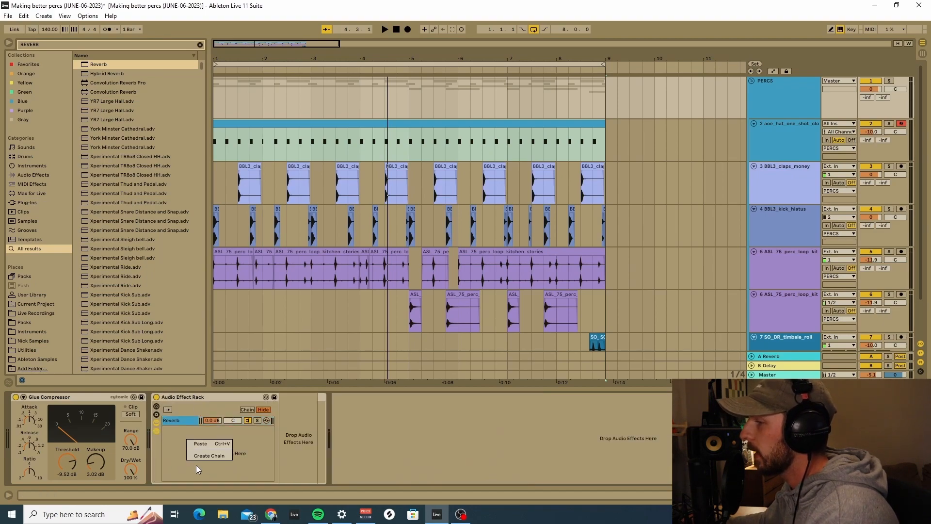
{"action": "left_click", "coordinate": [208, 455]}
{"action": "type", "text": "DRY"}
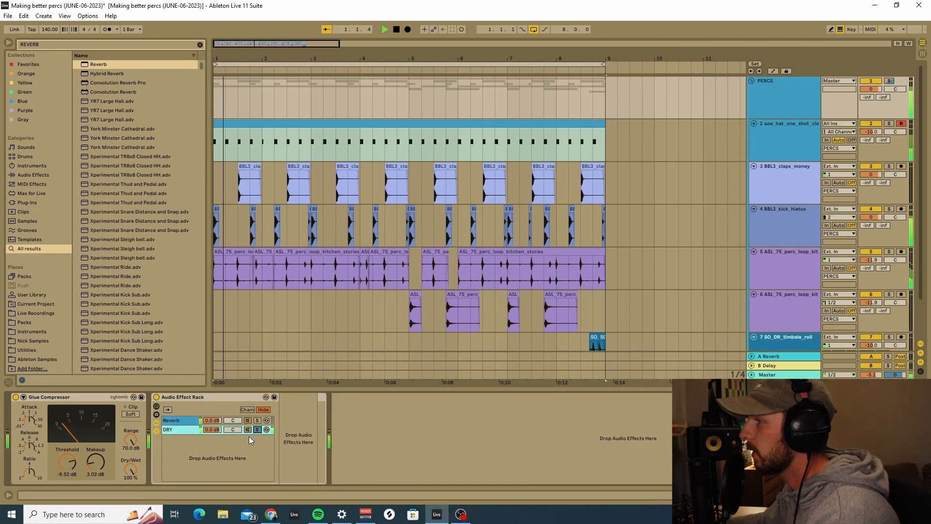
{"action": "left_click", "coordinate": [257, 429]}
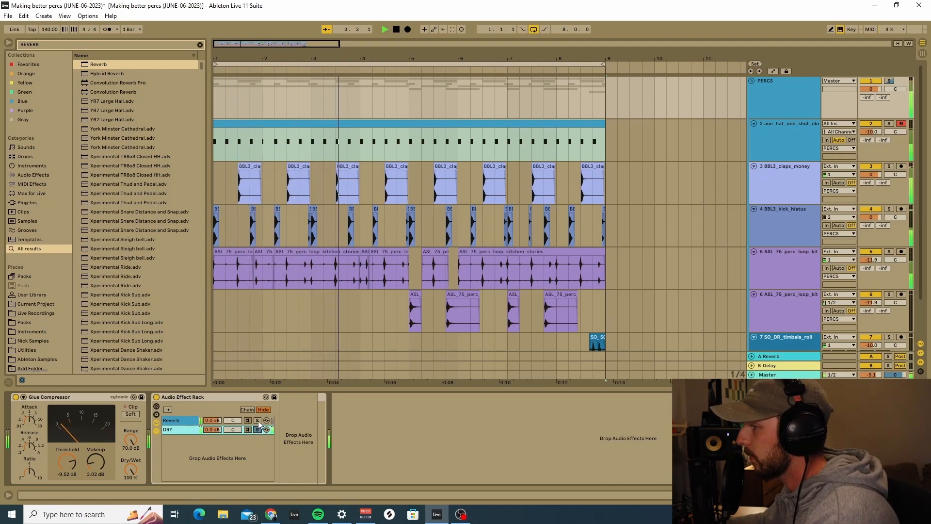
{"action": "left_click", "coordinate": [267, 420]}
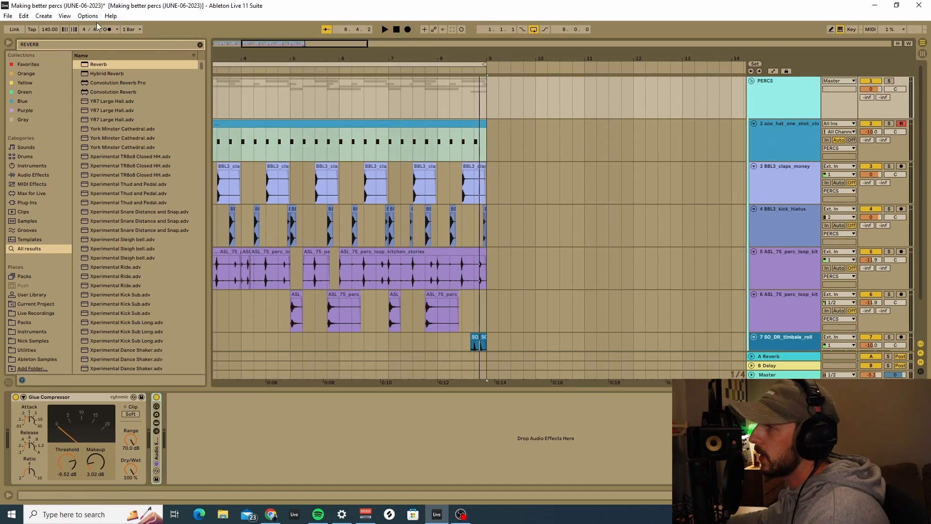
Search the browser for 'SA' to list the Saturator.
{"action": "type", "text": "SA"}
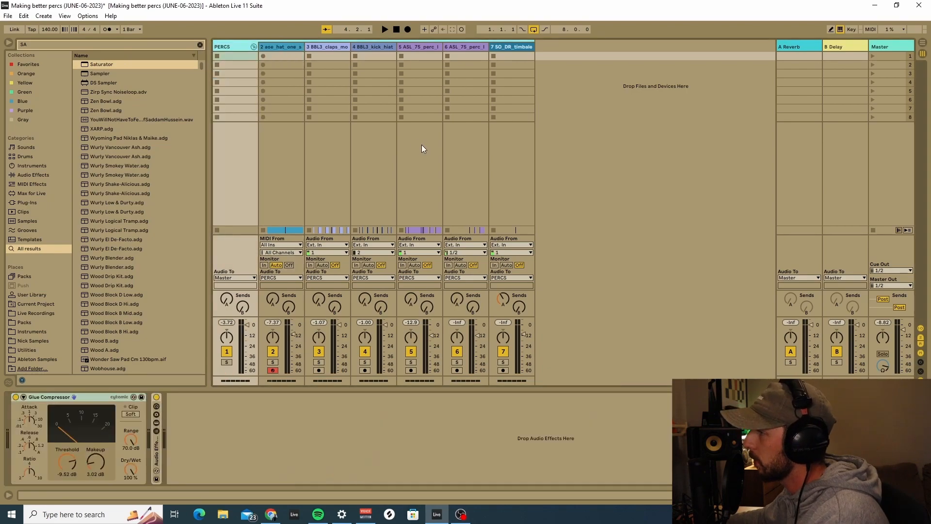
In Arrangement View, group the hi-hat and related tracks into new Tops, Snares and Kicks subgroups.
{"action": "key", "text": "tab"}
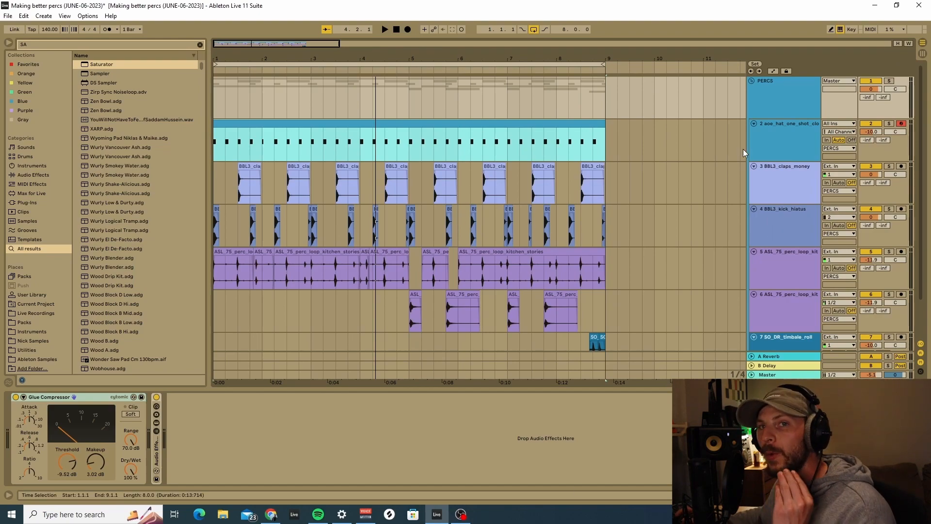
{"action": "left_click", "coordinate": [784, 123]}
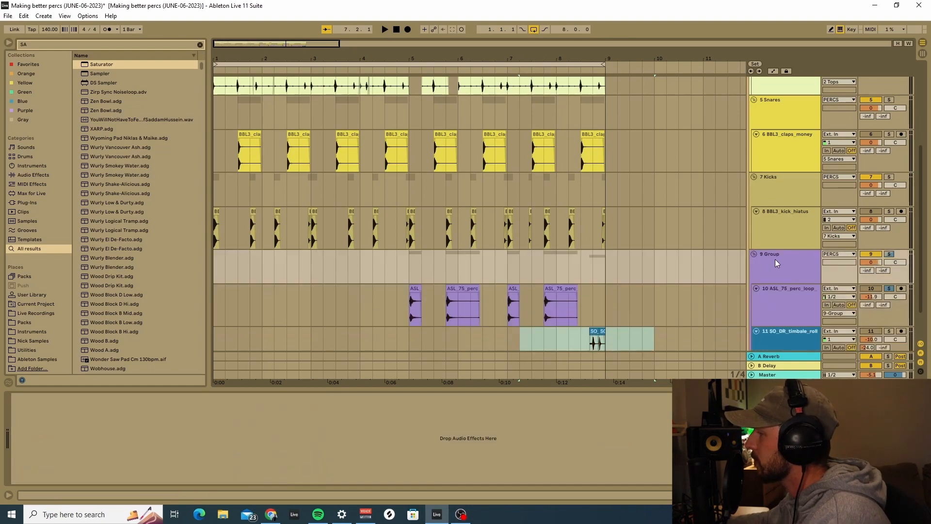
{"action": "left_click", "coordinate": [753, 253]}
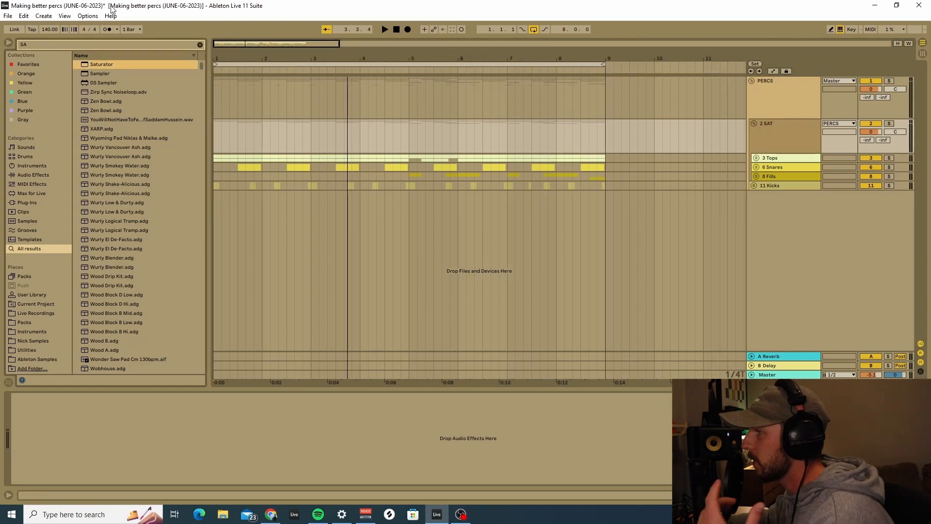
Raise the 2 SAT Saturator's Freq from 1.00 kHz to about 4.9 kHz, comparing it bypassed.
{"action": "double_click", "coordinate": [101, 63]}
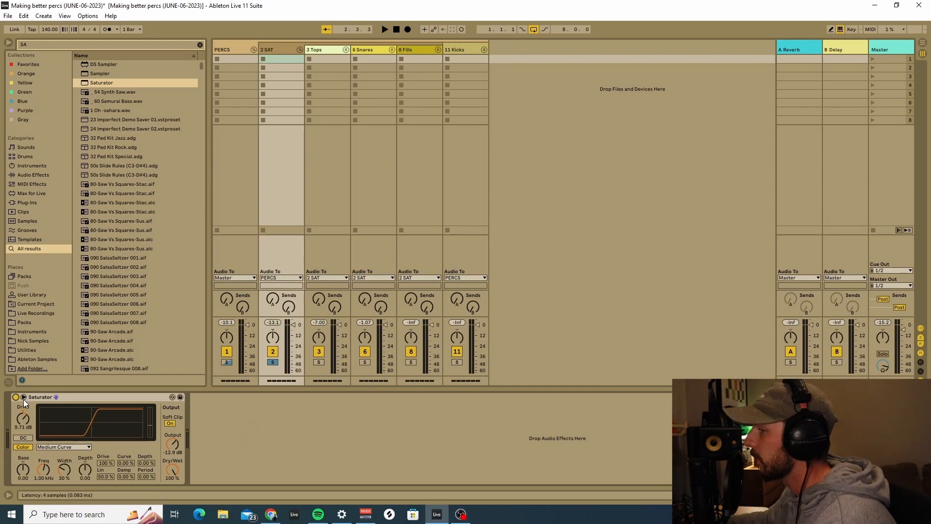
{"action": "left_click", "coordinate": [384, 29]}
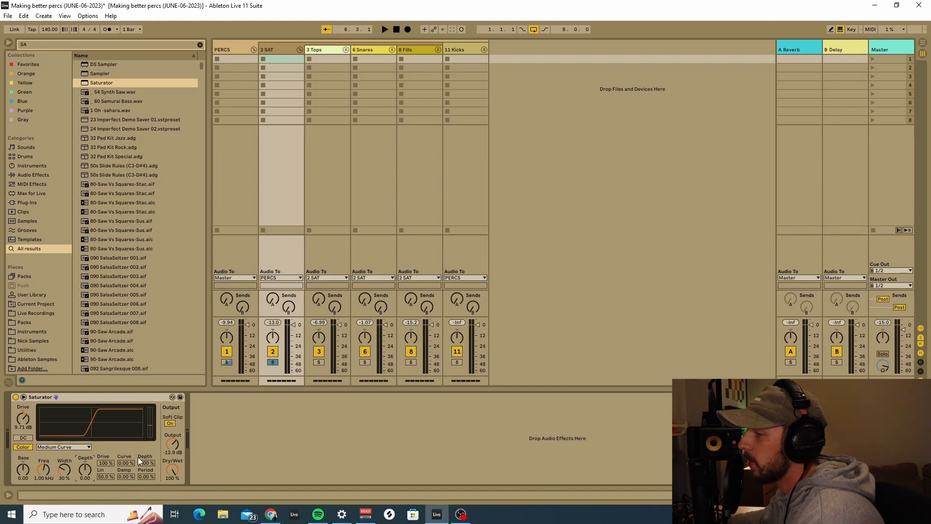
{"action": "left_click", "coordinate": [384, 28]}
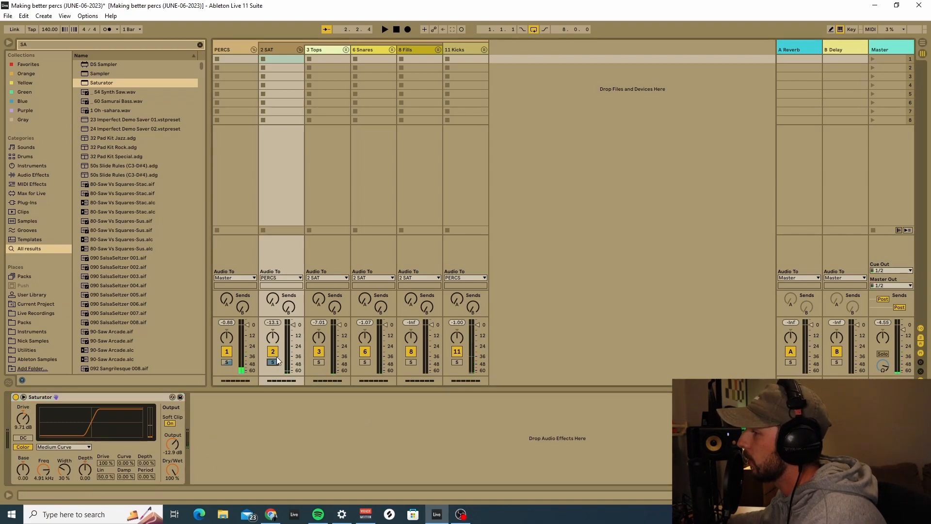
{"action": "left_click", "coordinate": [383, 29]}
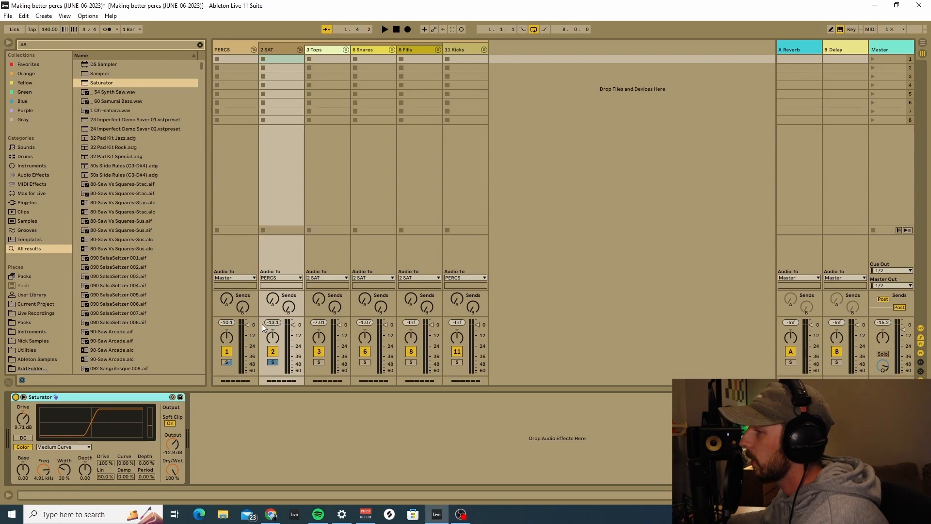
{"action": "left_click", "coordinate": [384, 29]}
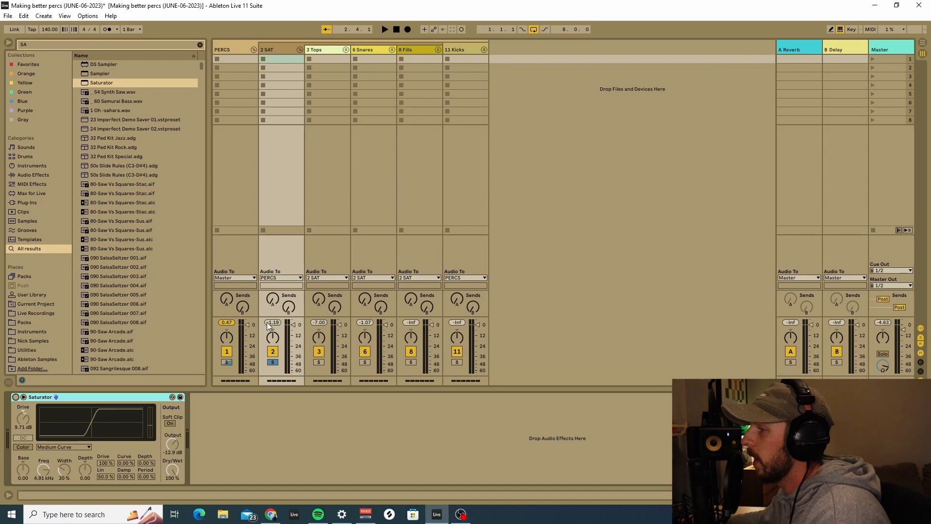
{"action": "key", "text": "Tab"}
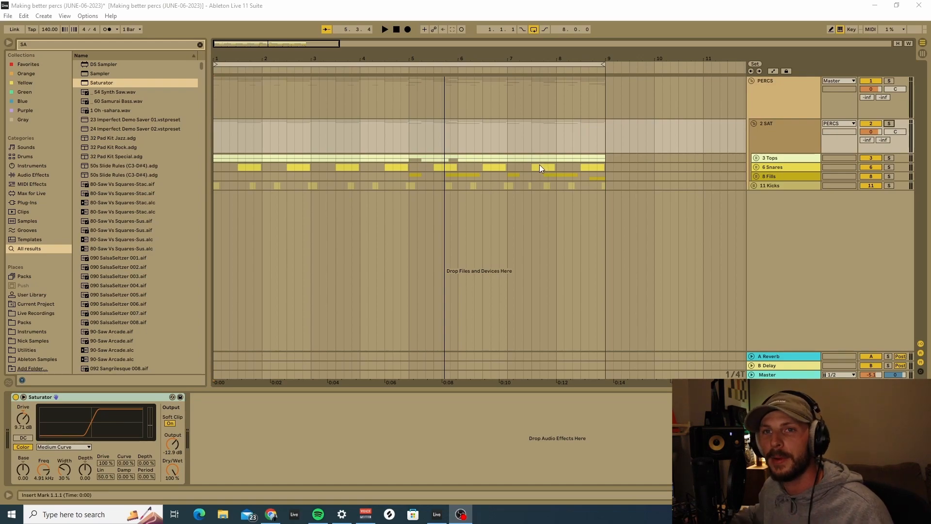
{"action": "mouse_move", "coordinate": [640, 163]}
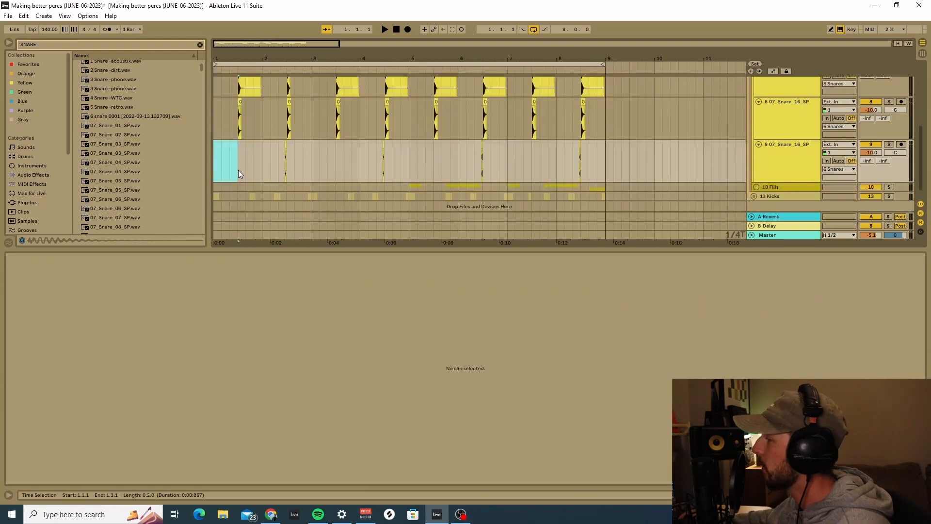
Mark the loop start on the 6 Snares group's snare layers.
{"action": "left_click", "coordinate": [384, 29]}
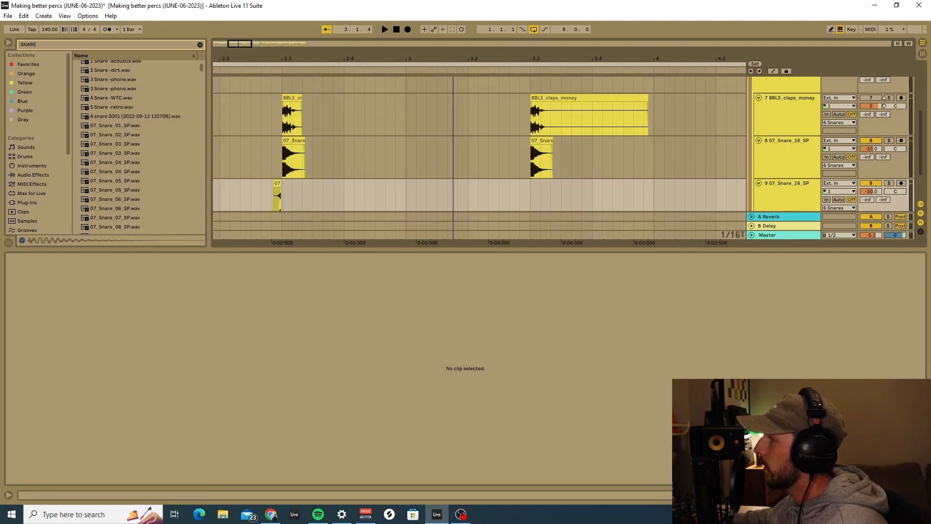
Shorten the bar-3 07_Snare_16_SP clip under the clap to a brief hit.
{"action": "left_click", "coordinate": [541, 158]}
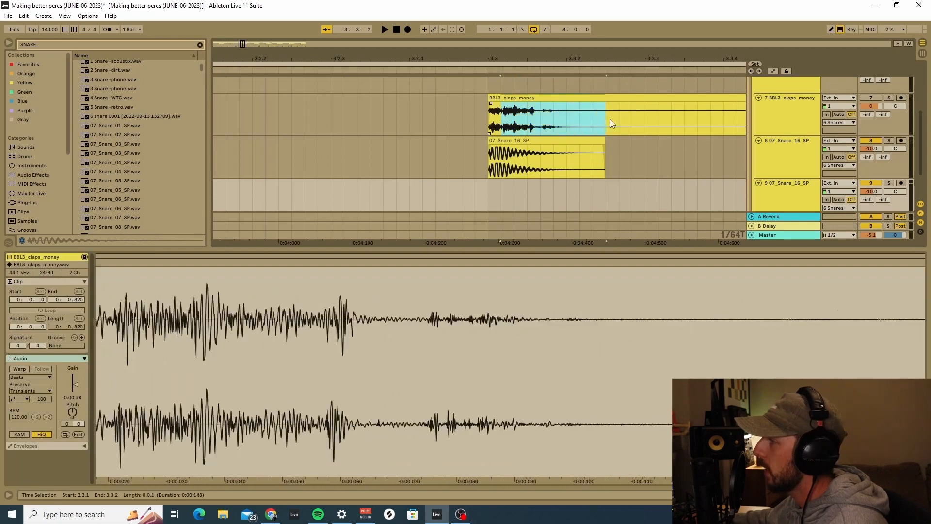
{"action": "left_click", "coordinate": [544, 157]}
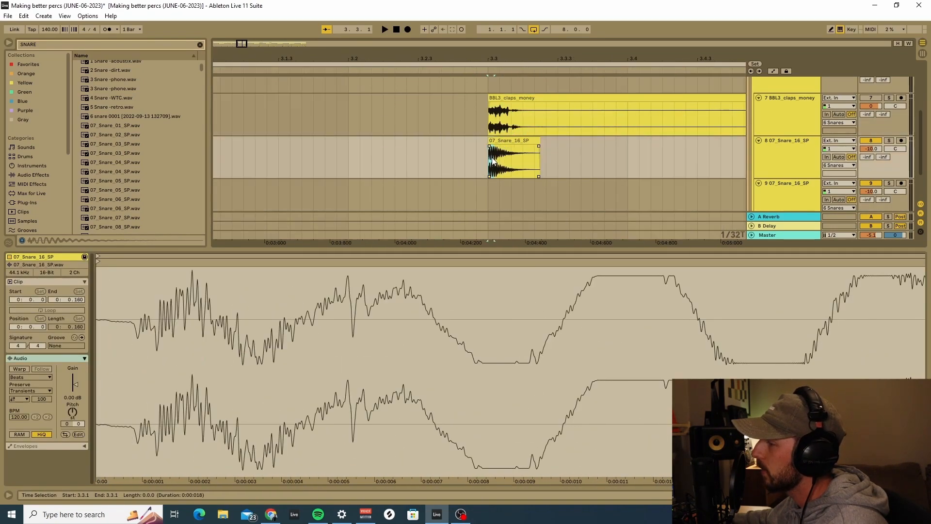
{"action": "left_click_drag", "start_coordinate": [516, 157], "coordinate": [632, 157]}
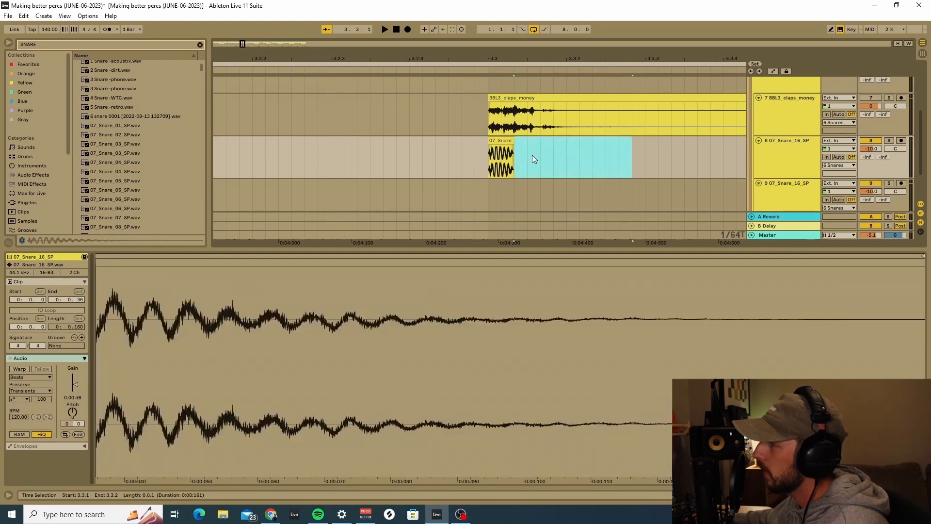
{"action": "left_click", "coordinate": [534, 112]}
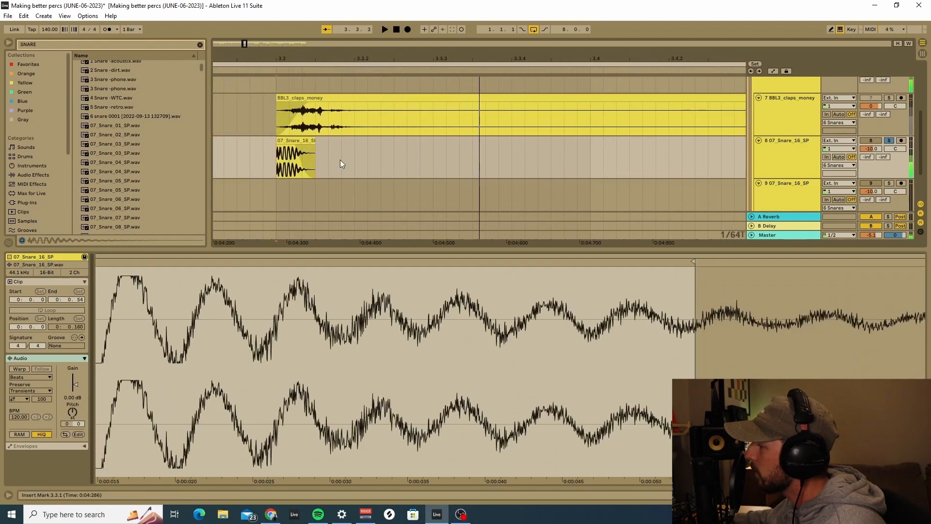
{"action": "left_click", "coordinate": [303, 98]}
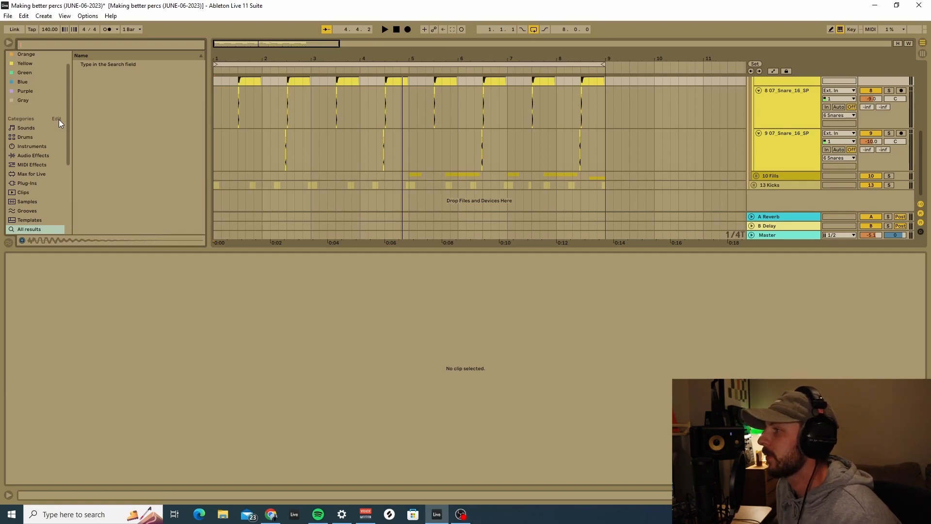
Add 'Vinyl Crack Pop 90 bpm' from Samples and lower the crackle track's volume.
{"action": "left_click", "coordinate": [26, 152]}
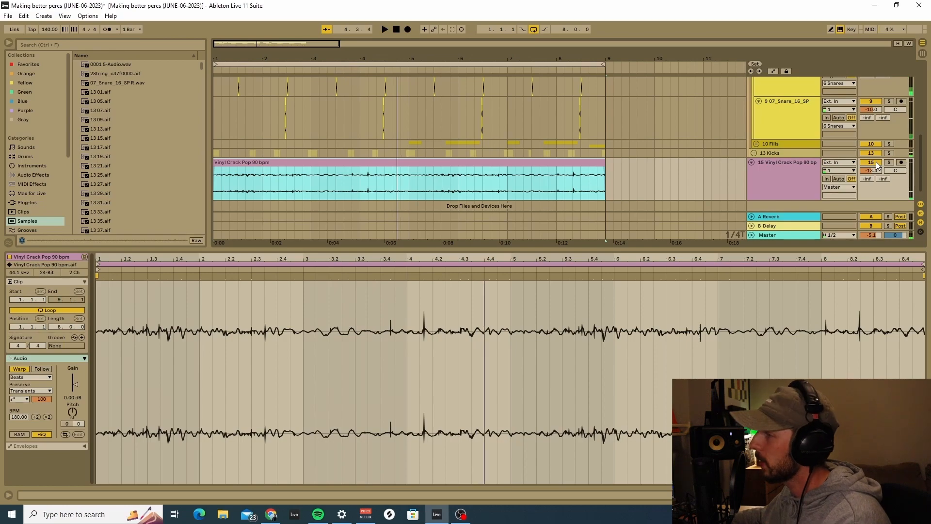
{"action": "left_click", "coordinate": [384, 29]}
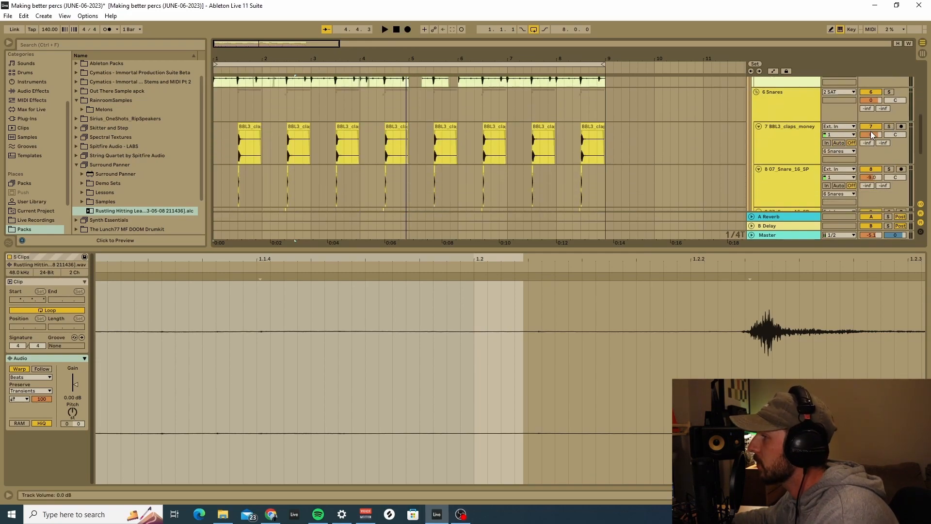
Pan track 7 BBL3_claps_money to 4L.
{"action": "left_click_drag", "start_coordinate": [870, 134], "coordinate": [869, 140]}
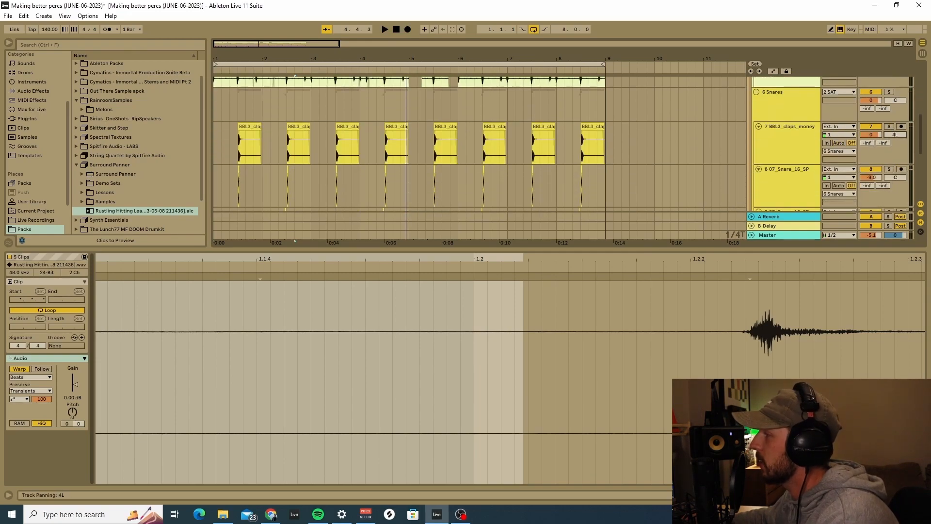